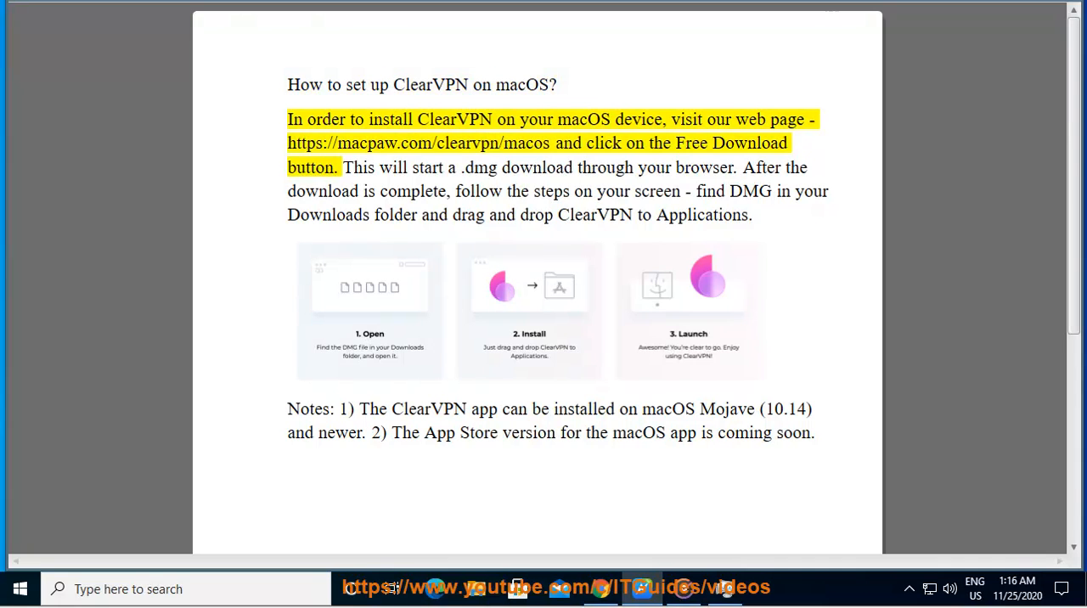
Pick out a word in the highlighted 'Free Download' opening sentence while reading
double_click(584, 119)
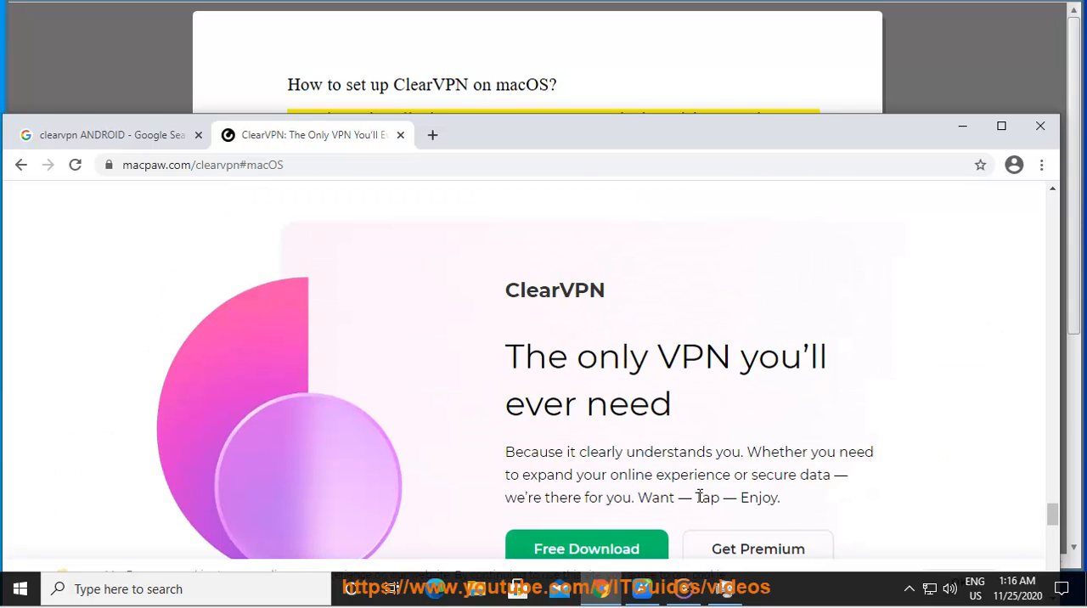
Scroll the ClearVPN page down to the Free Download offer
scroll(down, 3)
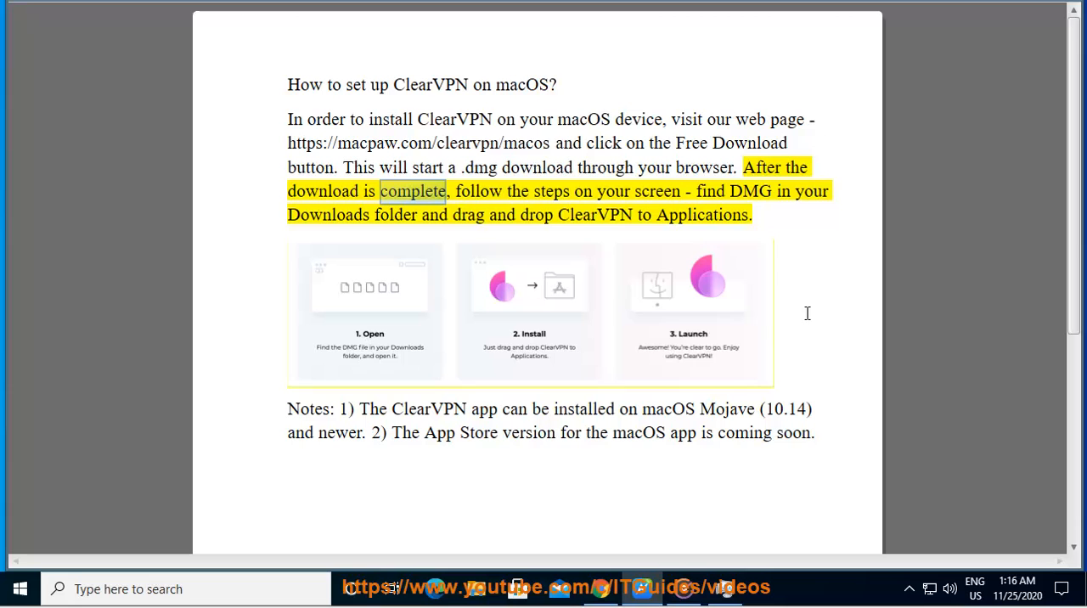
Pick out the words 'screen', 'folder' and 'Applications' in the highlighted post-download steps
double_click(655, 190)
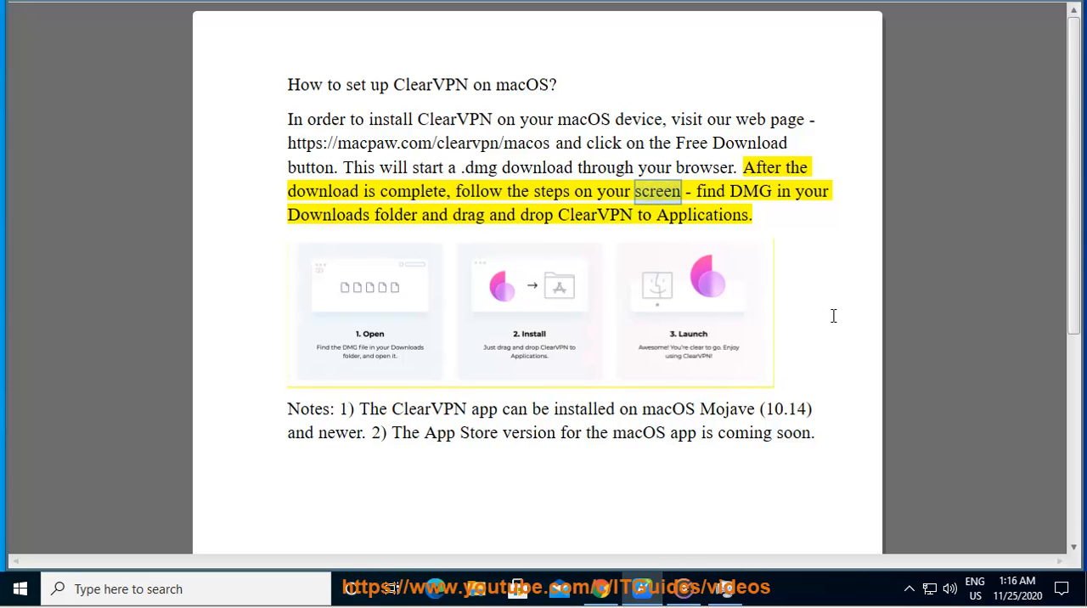
double_click(394, 214)
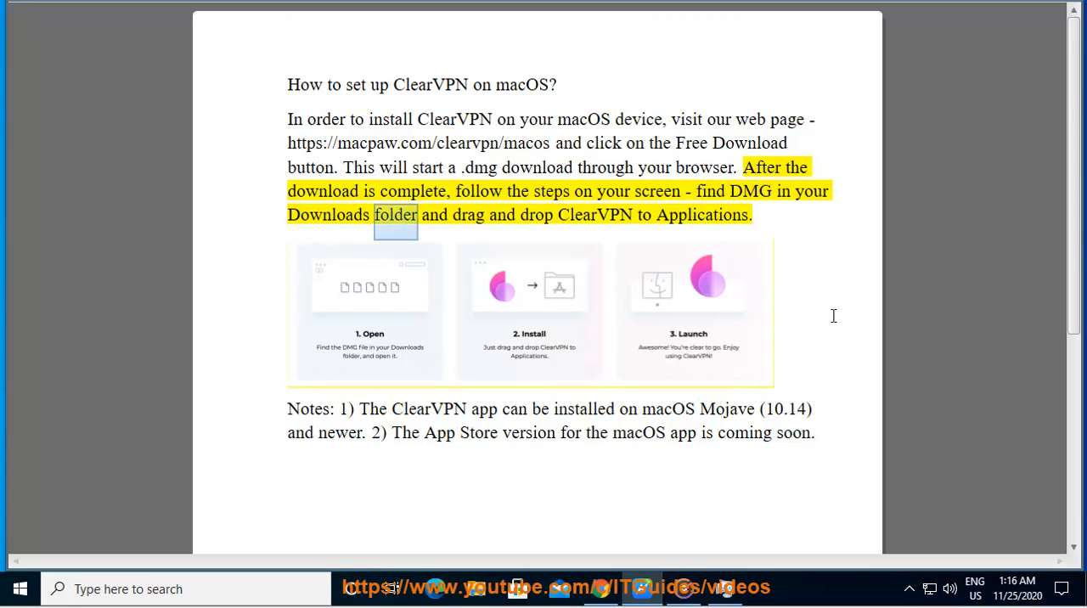
double_click(702, 214)
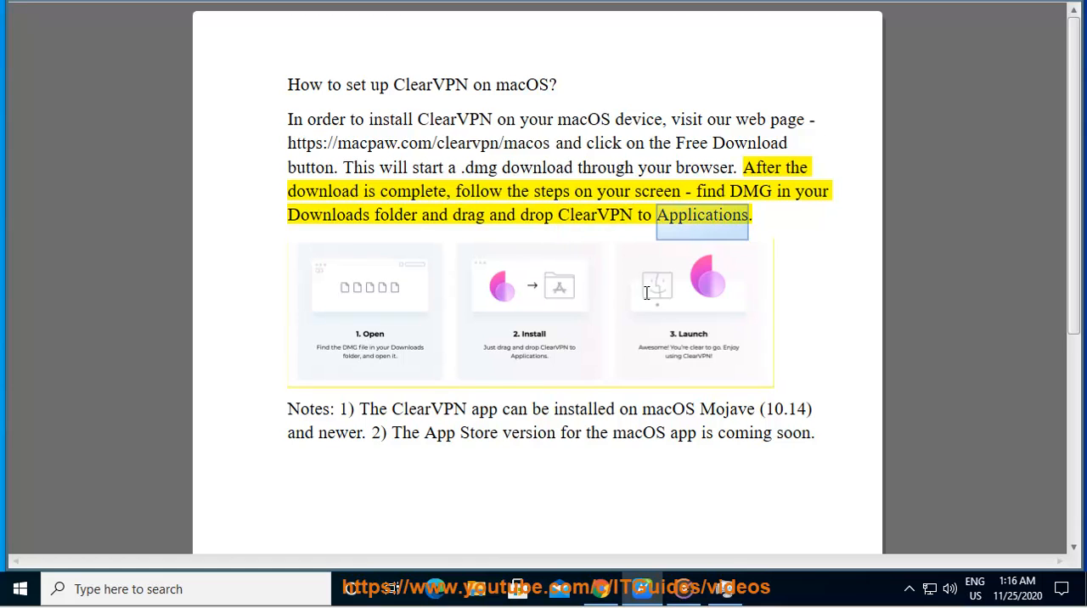